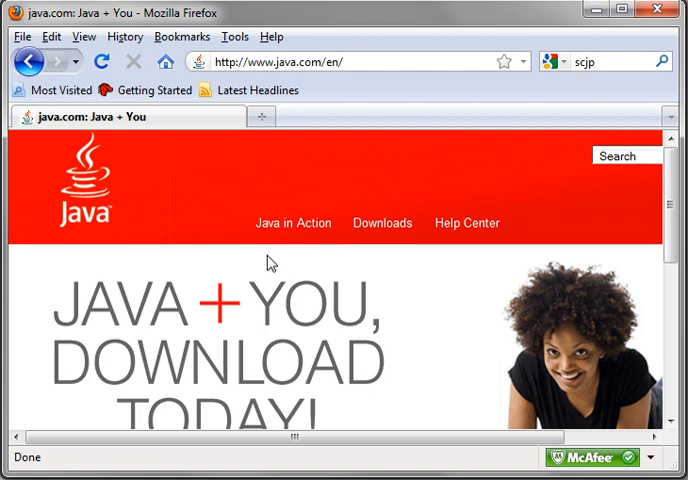
Scroll up and down the java.com home page before heading to the SCJP certification page.
scroll("down", 3)
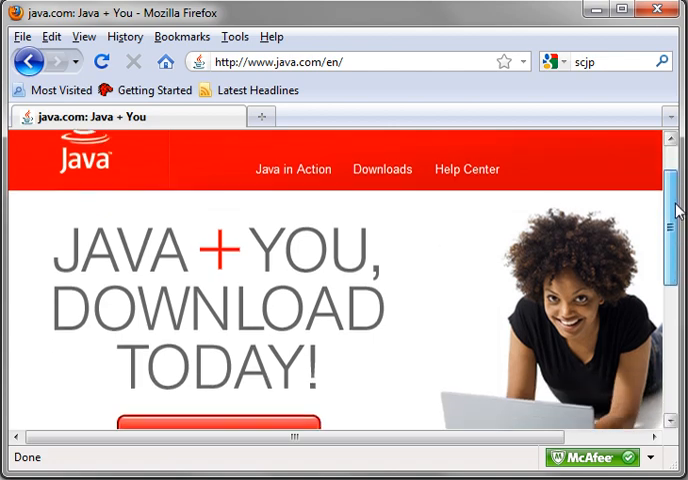
scroll("down", 3)
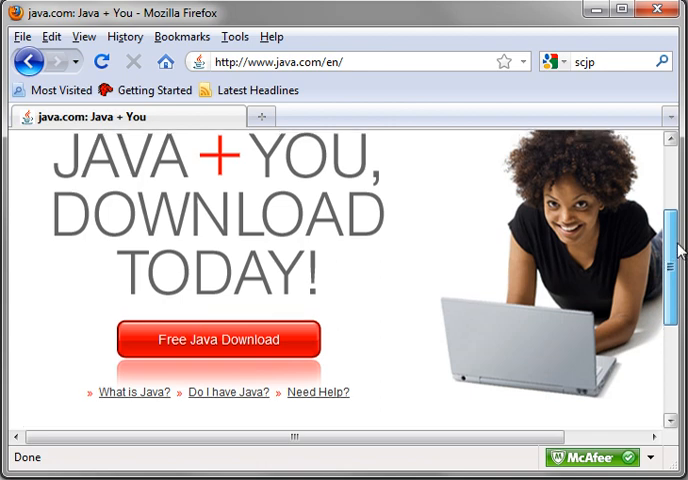
scroll("up", 3)
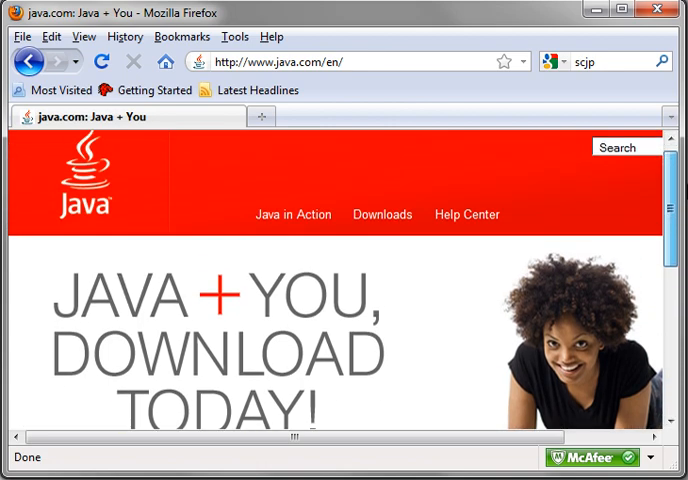
scroll("down", 3)
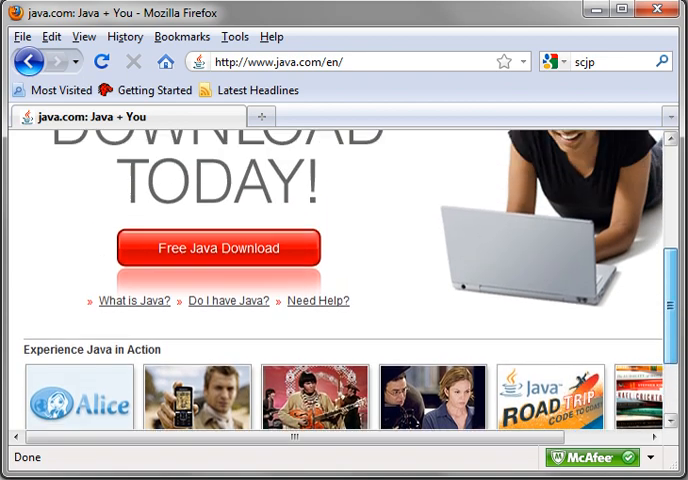
scroll("up", 3)
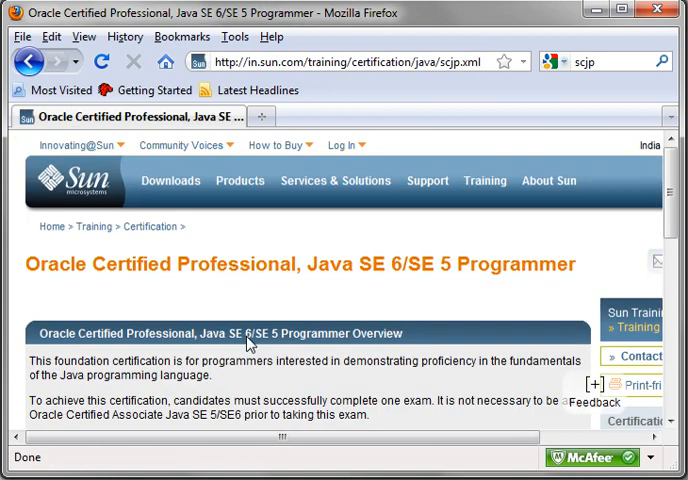
Scroll the SCJP overview down to the CX-310-065 exam link.
scroll("down", 3)
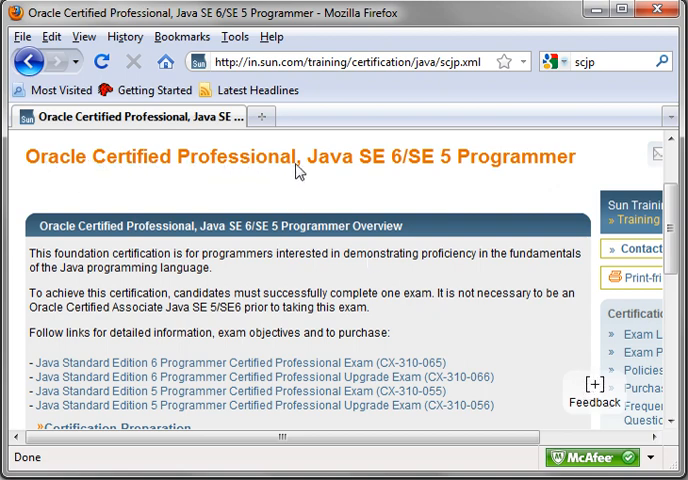
mouse_move(344, 292)
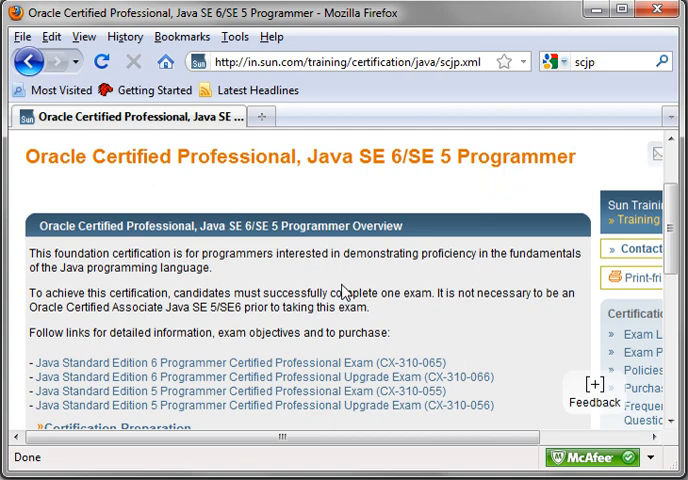
scroll("down", 3)
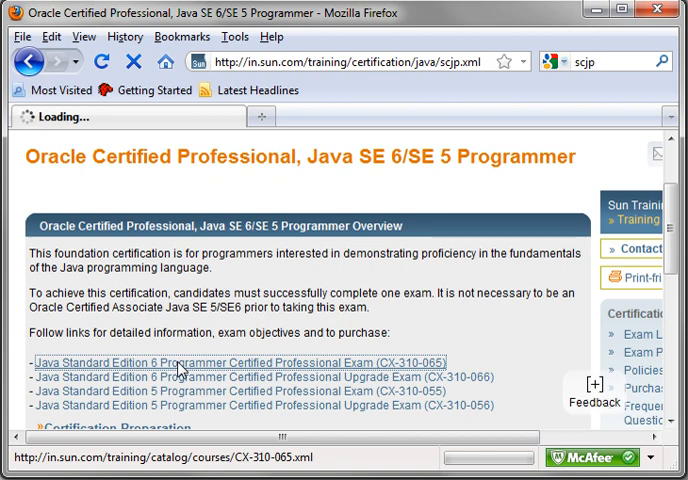
Open the CX-310-065 exam page and scroll to its Product Description and price table.
left_click(200, 366)
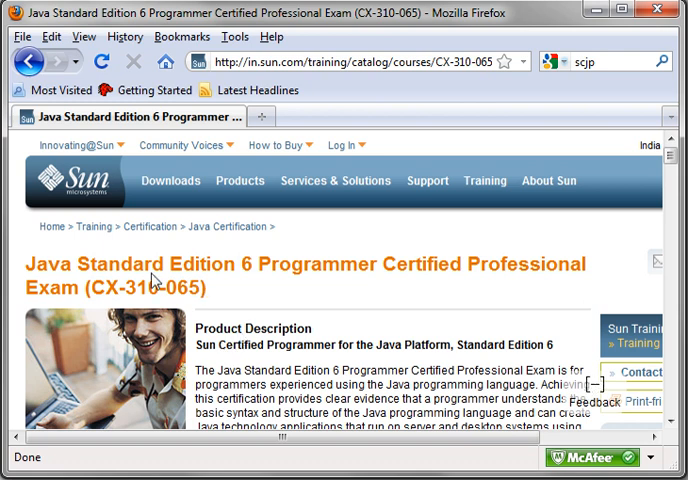
scroll("down", 3)
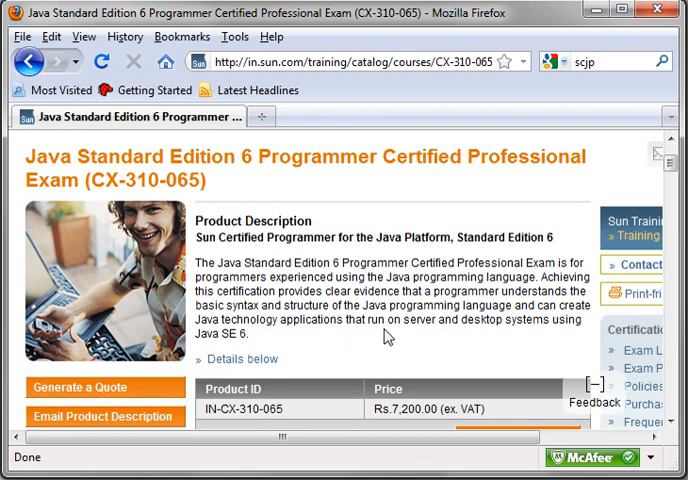
scroll("down", 3)
type("jdk")
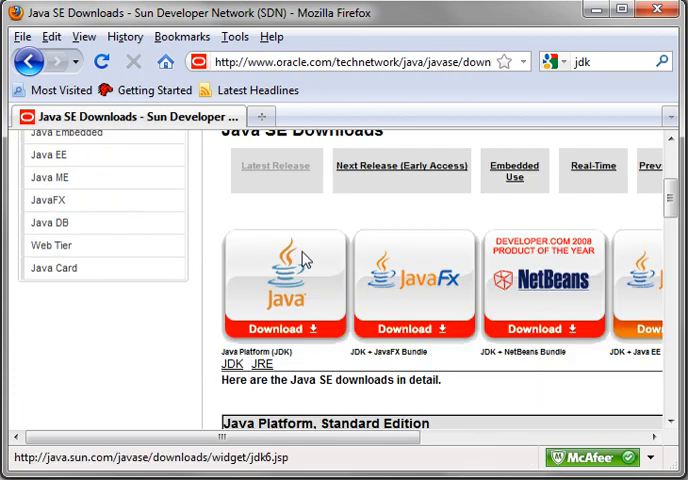
mouse_move(328, 336)
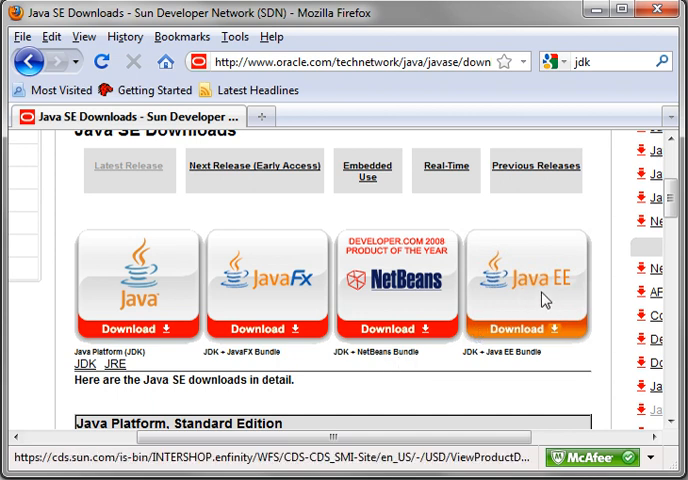
mouse_move(276, 308)
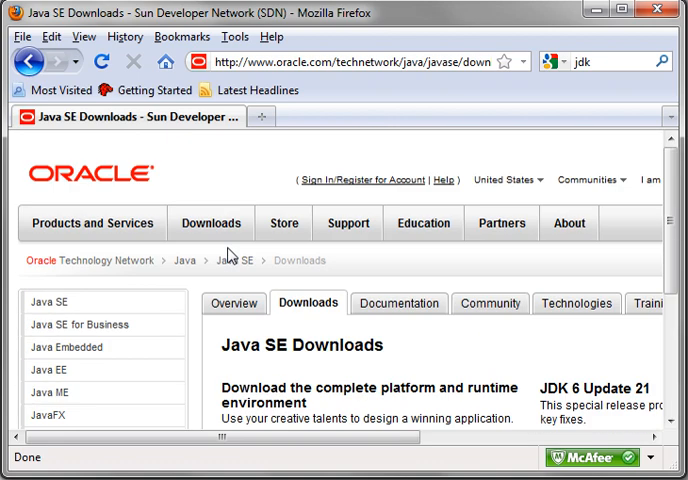
Scroll the Oracle Java SE Downloads page near the JDK 6u21 Download button.
scroll("down", 3)
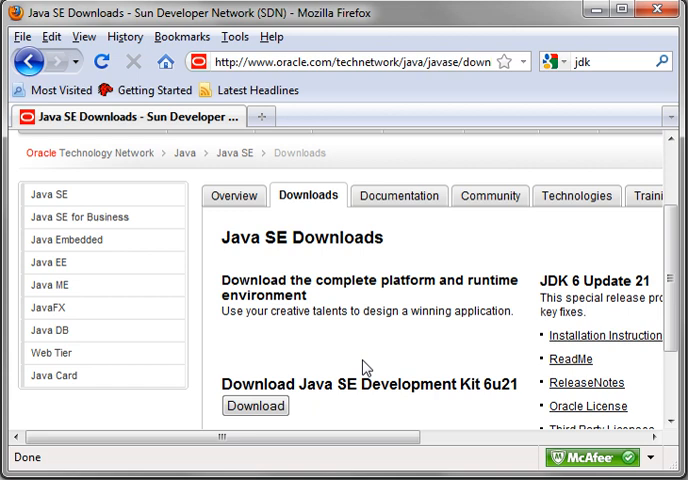
mouse_move(458, 96)
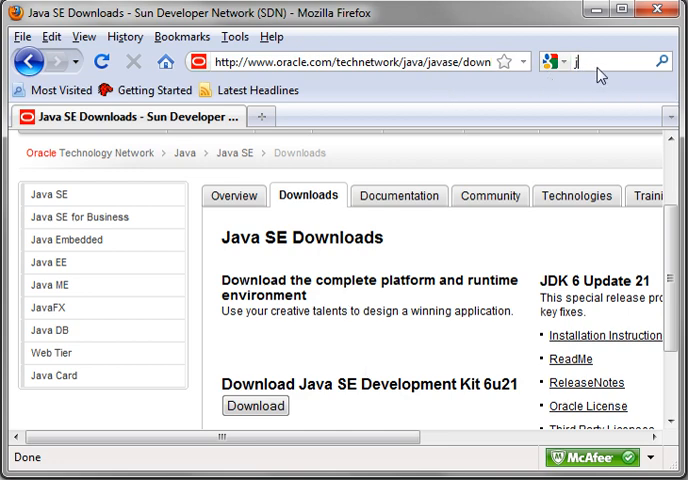
Search for java.com and open the java.com home page from the Google results.
type("java.com")
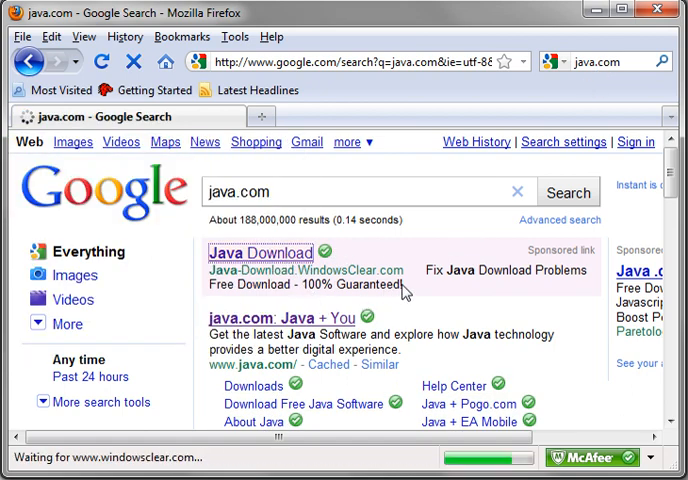
left_click(262, 252)
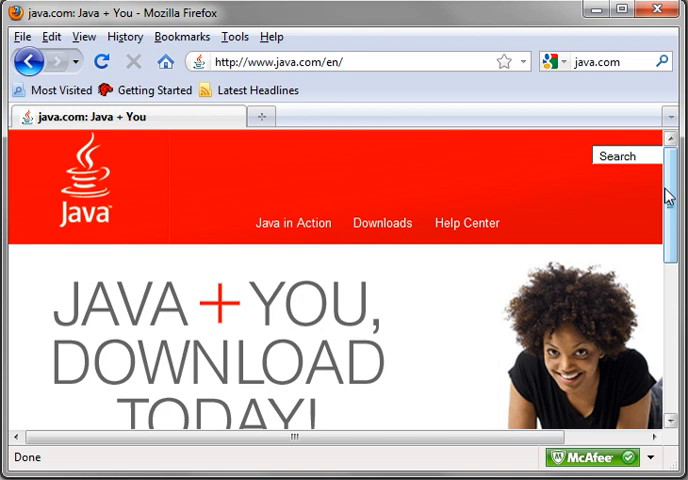
mouse_move(660, 176)
type("jdk")
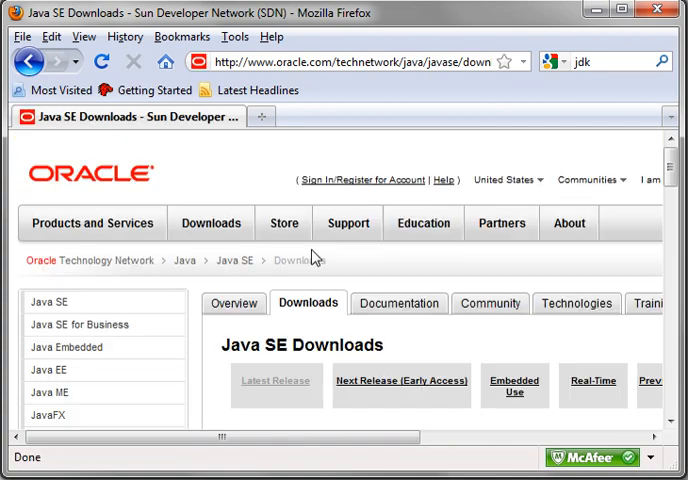
Scroll down to the JDK 6u21 bundles: Java Platform (JDK), JDK + JavaFX and JDK + NetBeans.
scroll("down", 3)
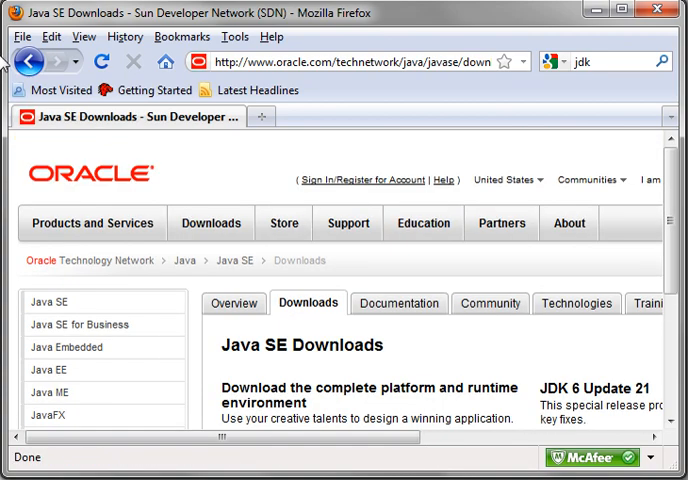
scroll("down", 3)
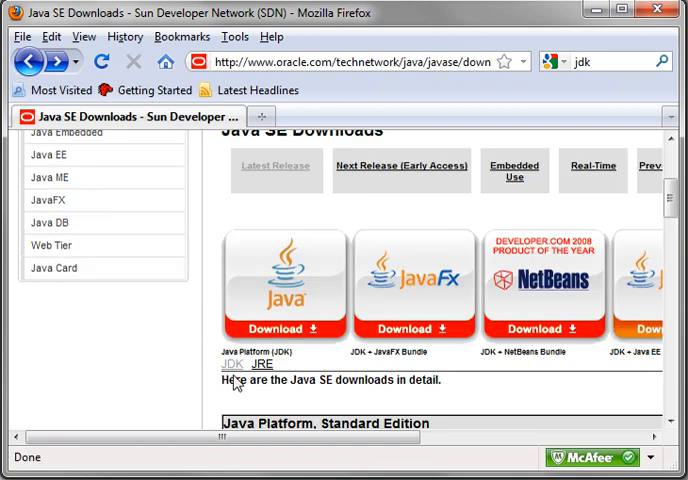
mouse_move(256, 372)
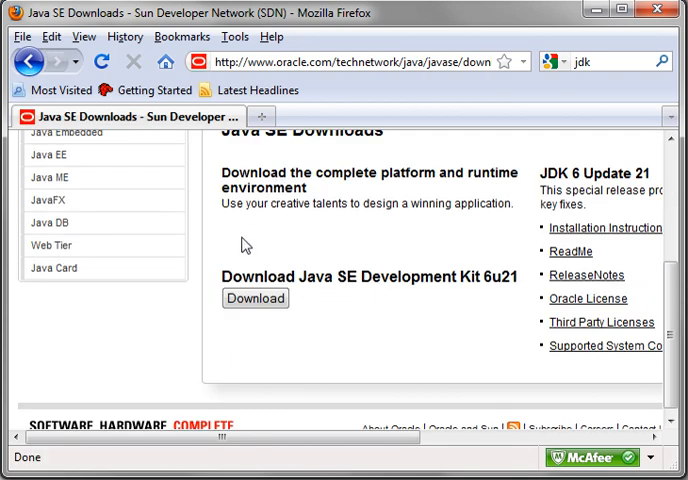
mouse_move(234, 284)
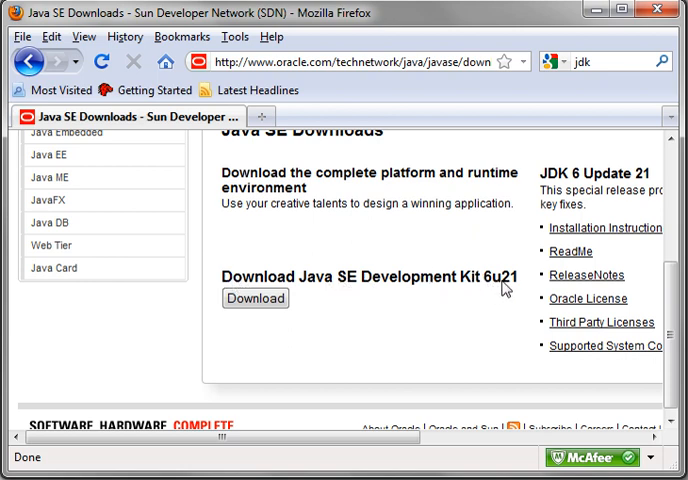
mouse_move(456, 288)
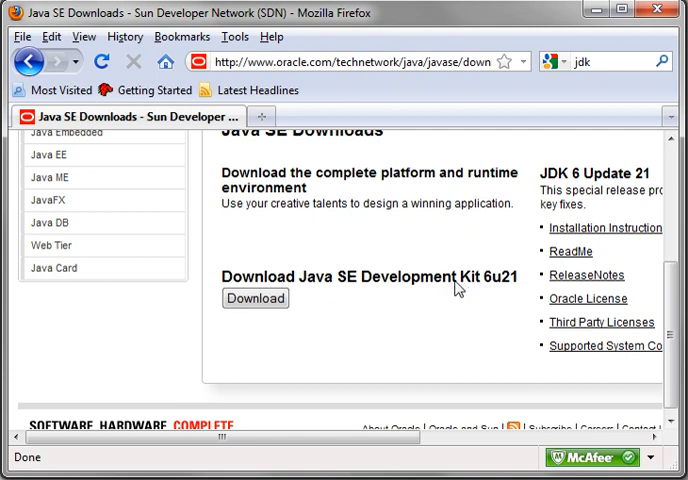
mouse_move(484, 288)
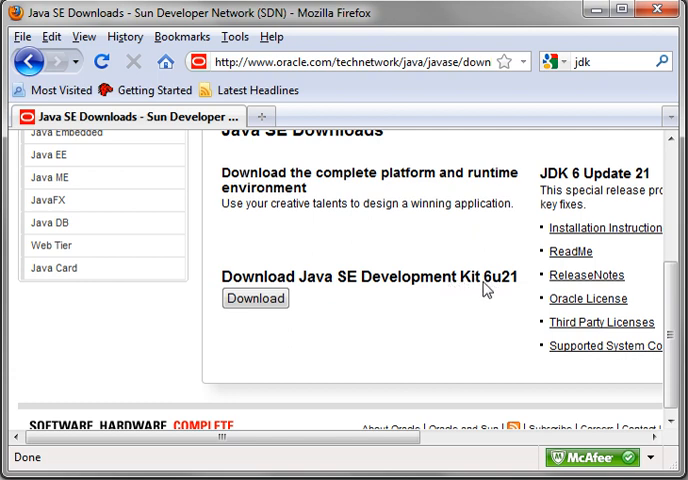
mouse_move(578, 184)
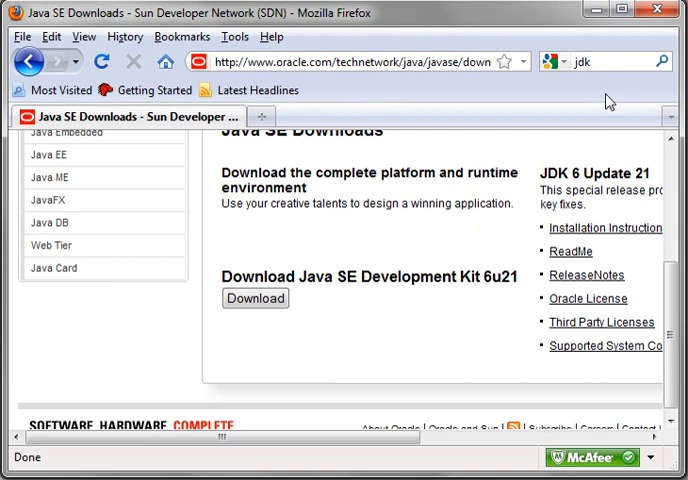
Search the web for 'eclipse' and land on the Eclipse.org home page.
left_click(584, 76)
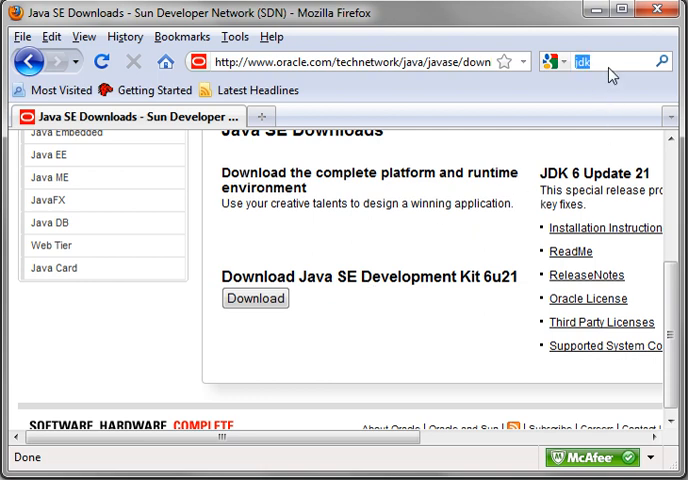
type("eclipse")
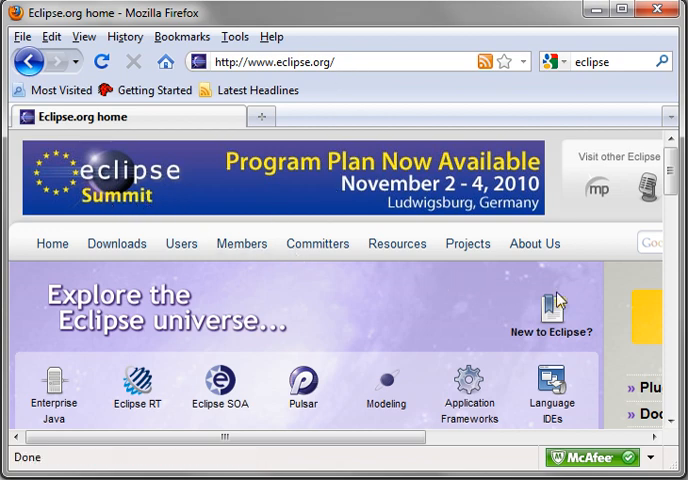
Scroll down the Eclipse.org home page before moving to the Helios 3.6 Downloads page.
scroll("down", 3)
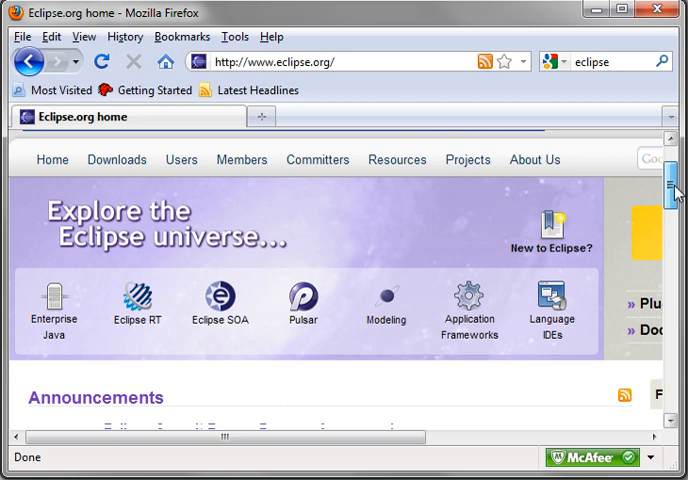
scroll("down", 3)
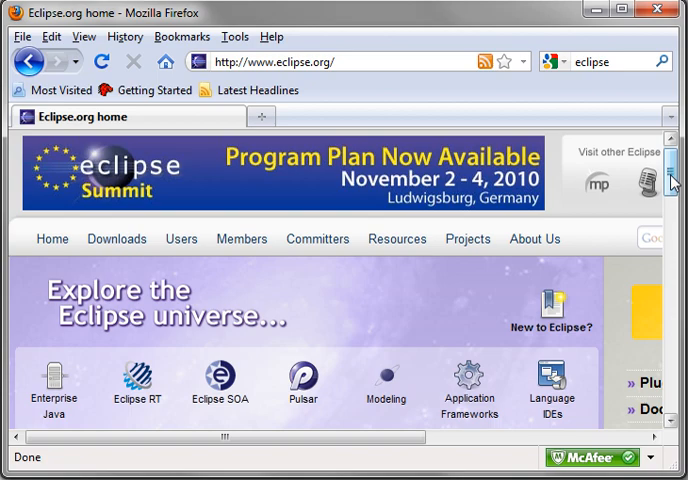
scroll("down", 3)
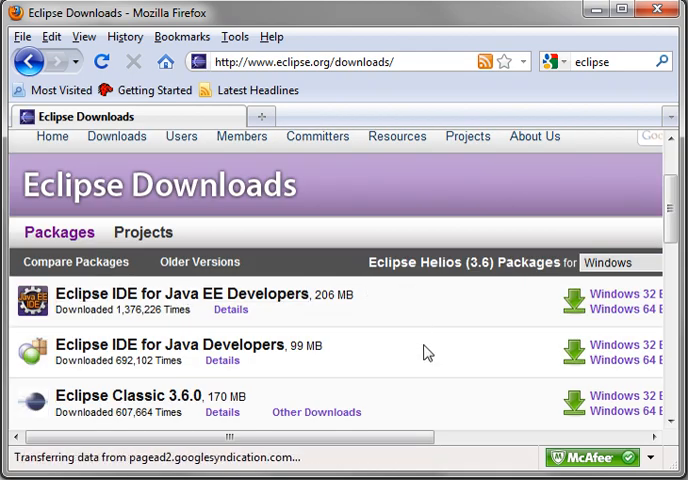
mouse_move(170, 344)
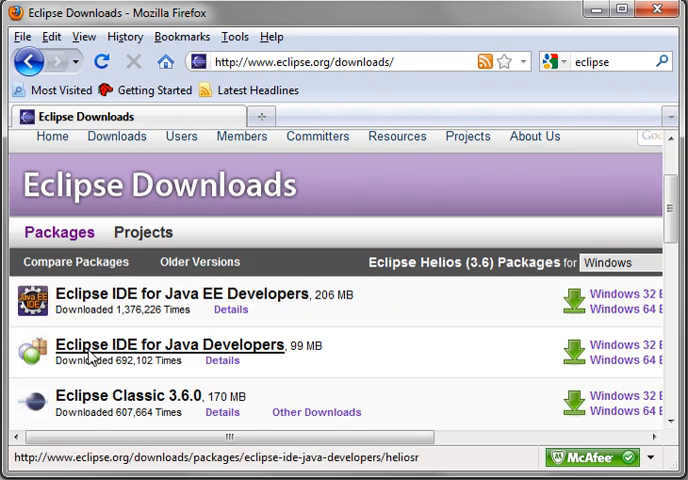
mouse_move(296, 356)
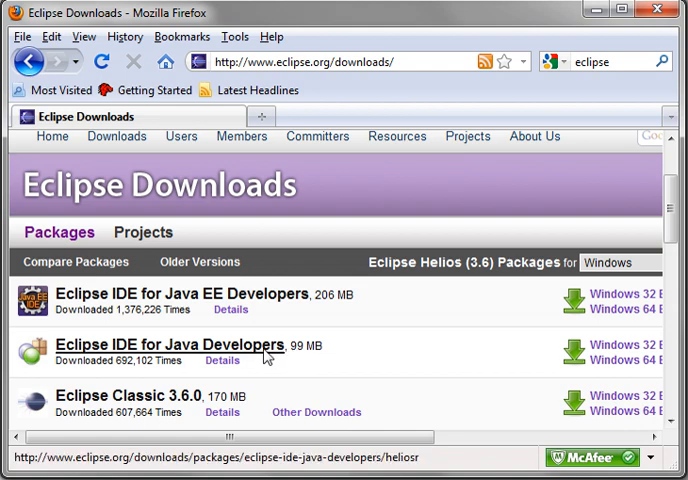
Open Eclipse IDE for Java Developers and scroll to its Windows, Mac OS X and Linux download links.
left_click(170, 344)
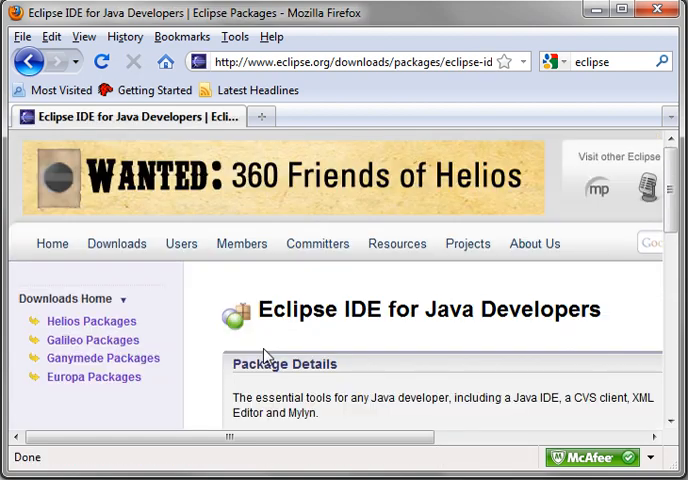
scroll("down", 3)
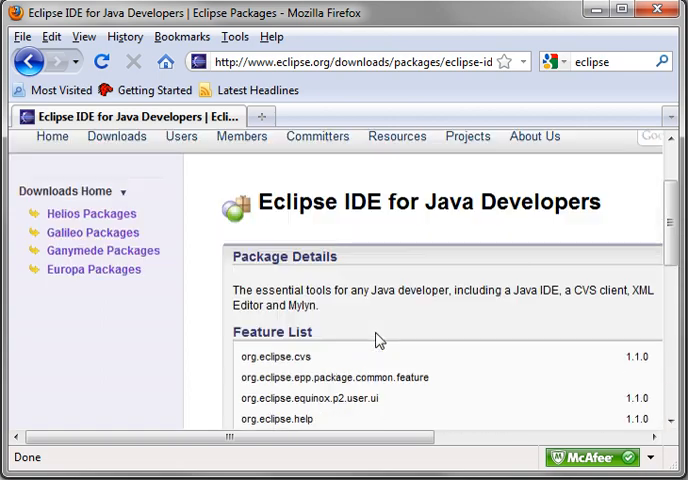
scroll("right", 3)
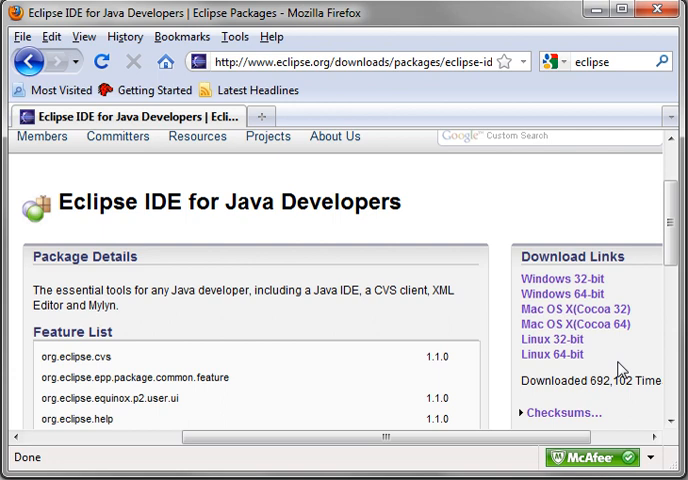
mouse_move(552, 356)
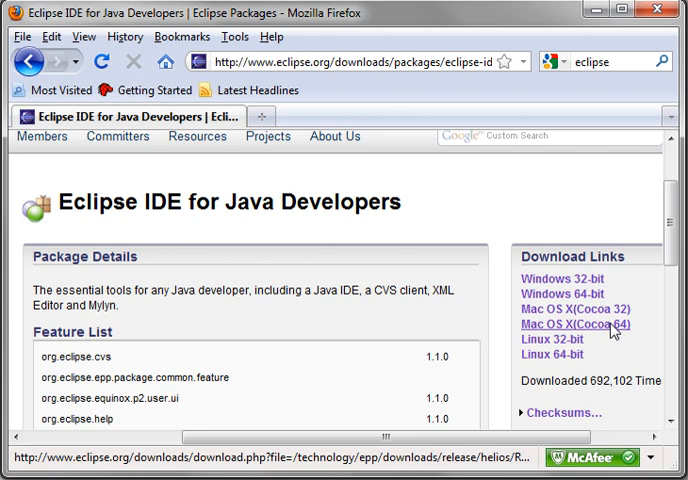
mouse_move(596, 324)
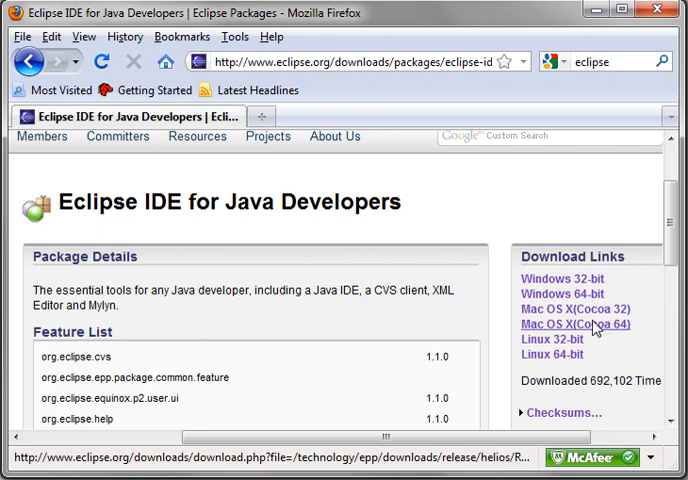